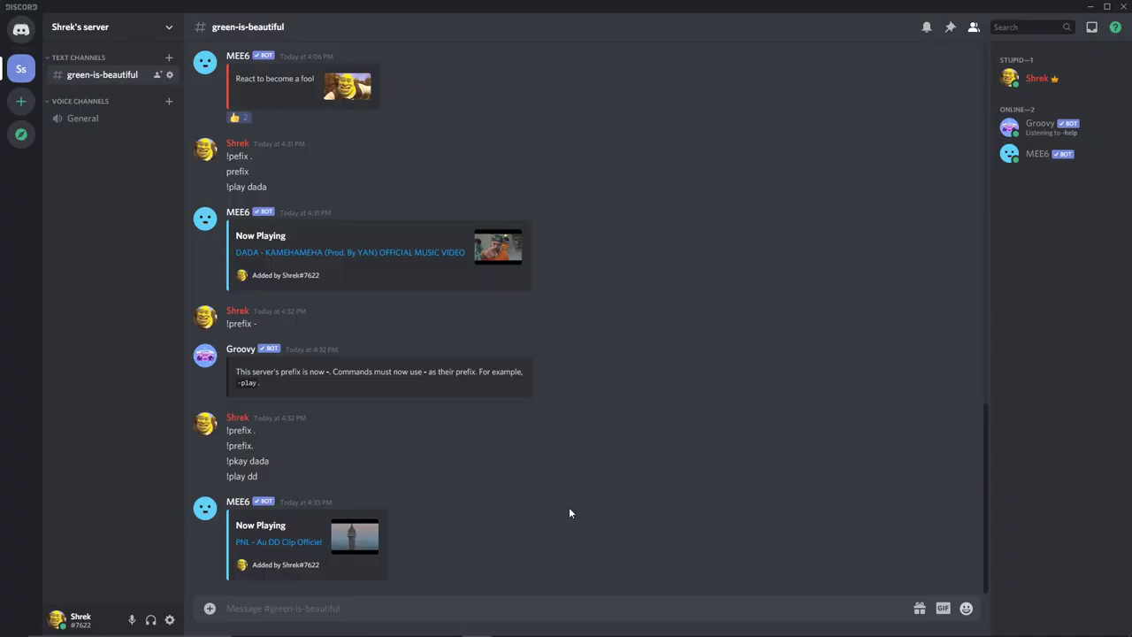
mouse_move(566, 513)
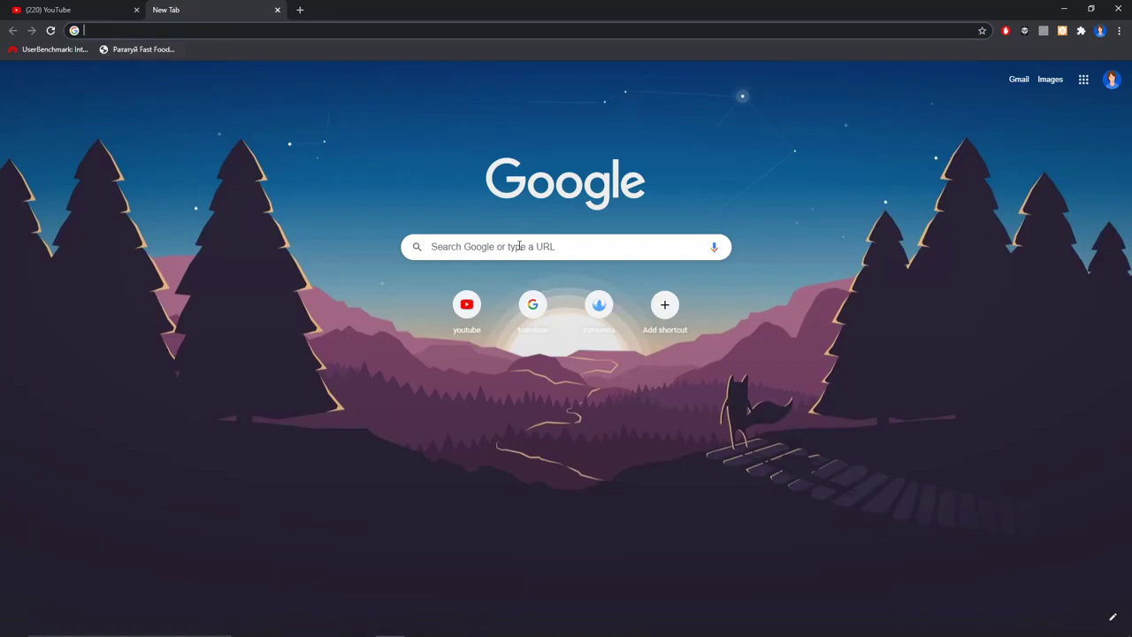
- Search Google for 'rythm bot' and open the rythmbot.co website
type("r")
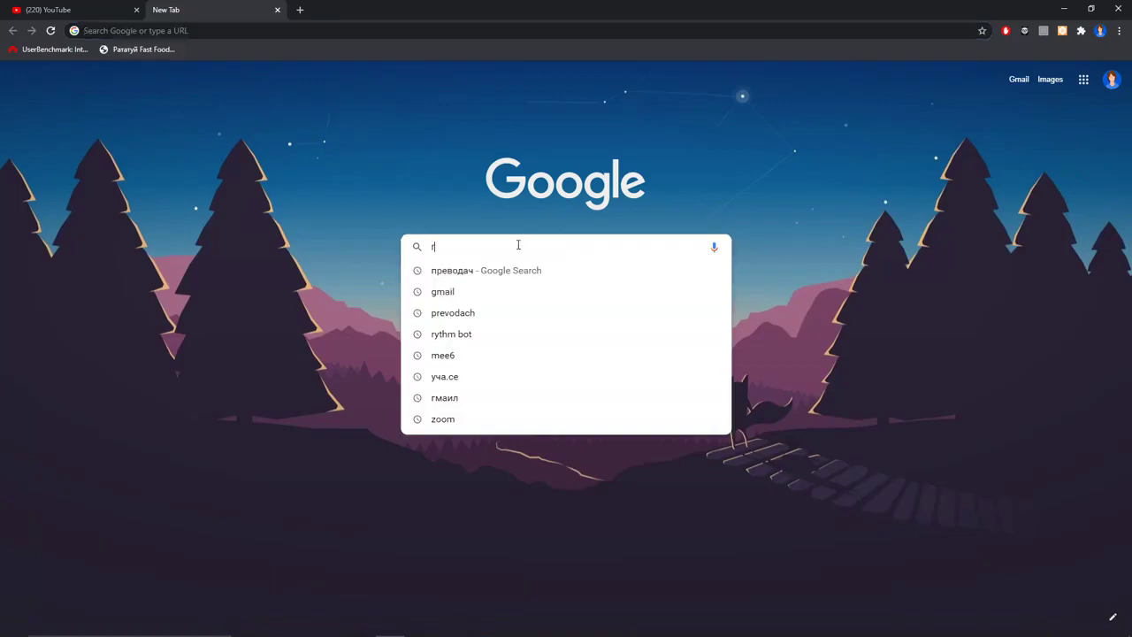
left_click(451, 334)
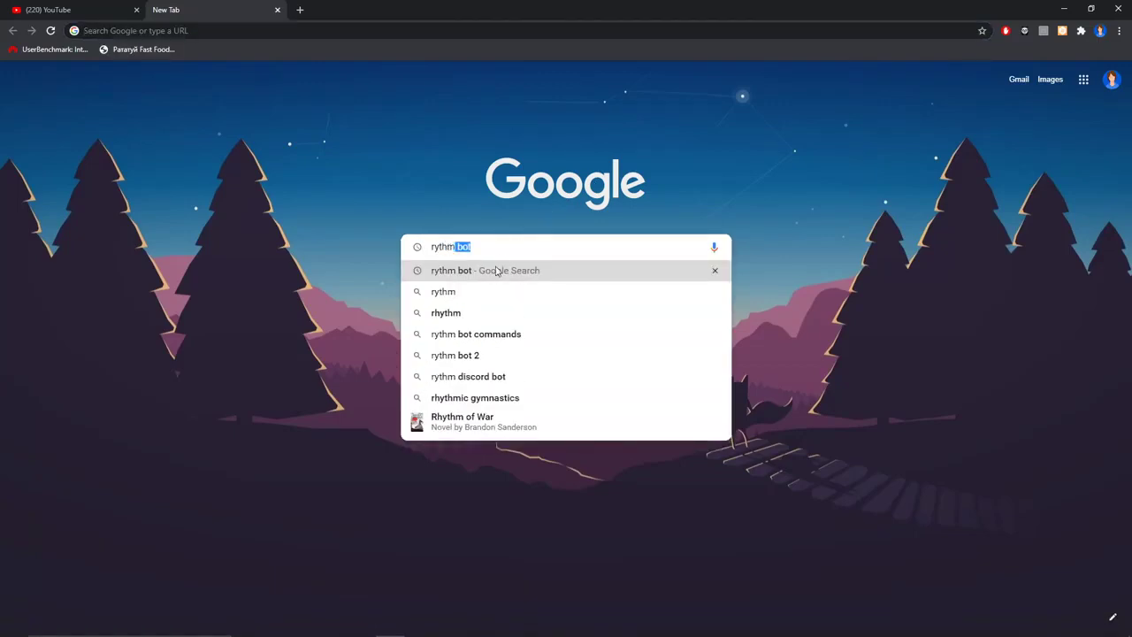
left_click(485, 270)
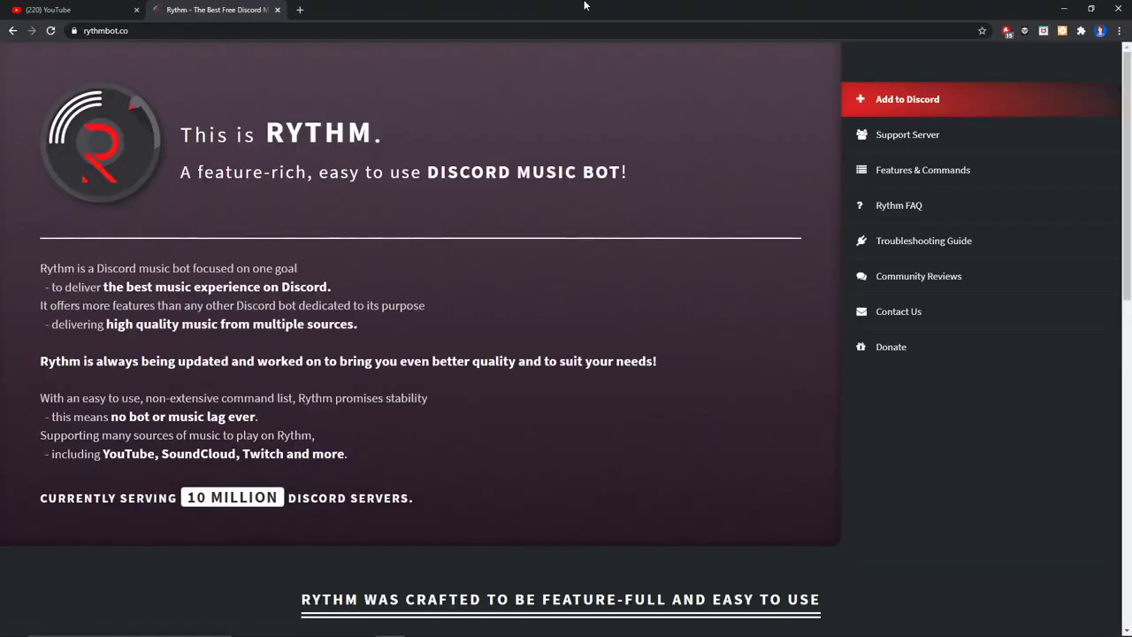
left_click(907, 99)
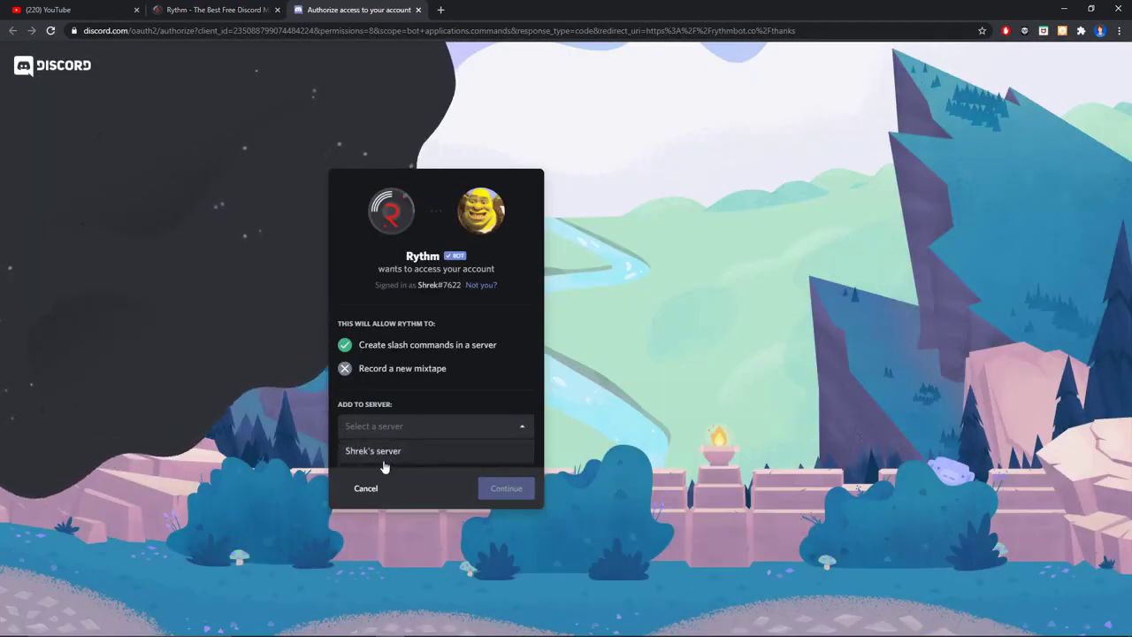
left_click(372, 450)
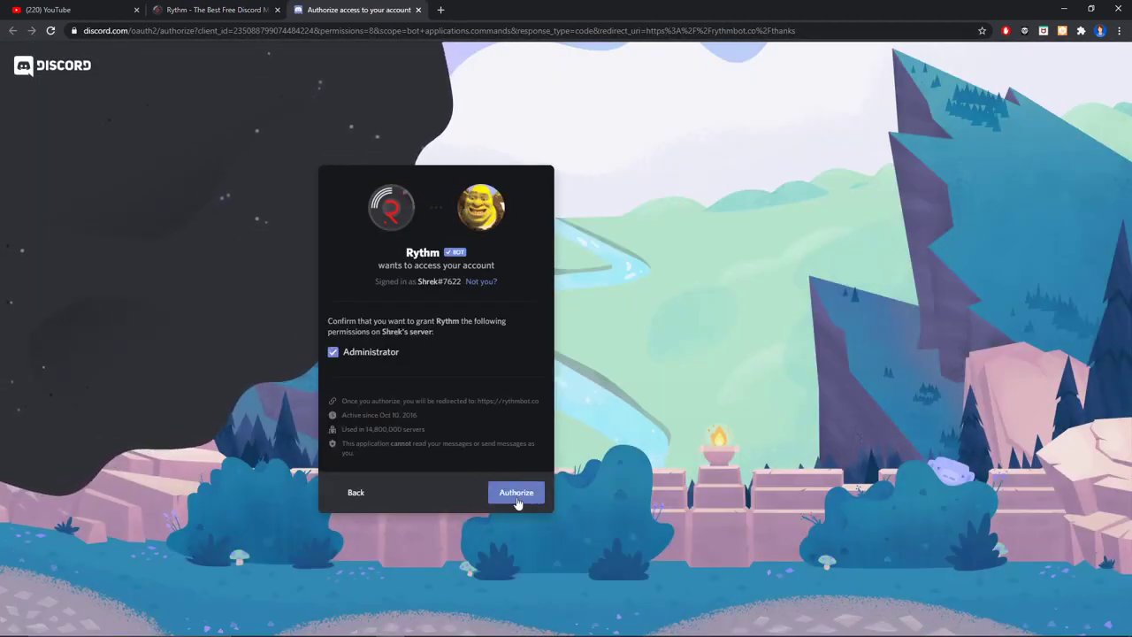
left_click(516, 492)
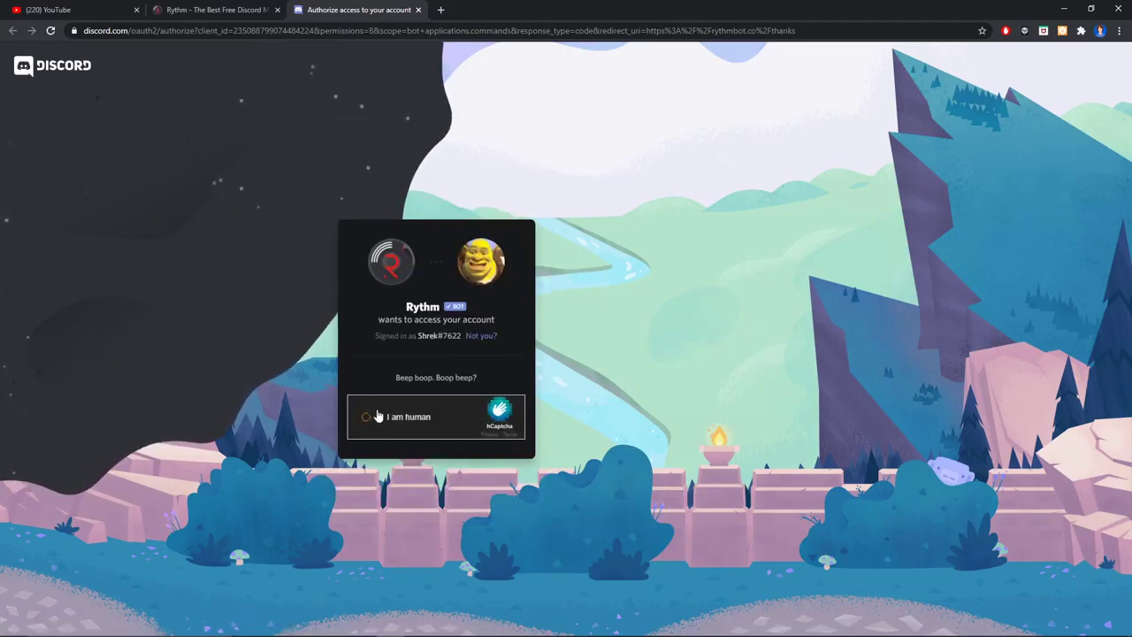
left_click(368, 417)
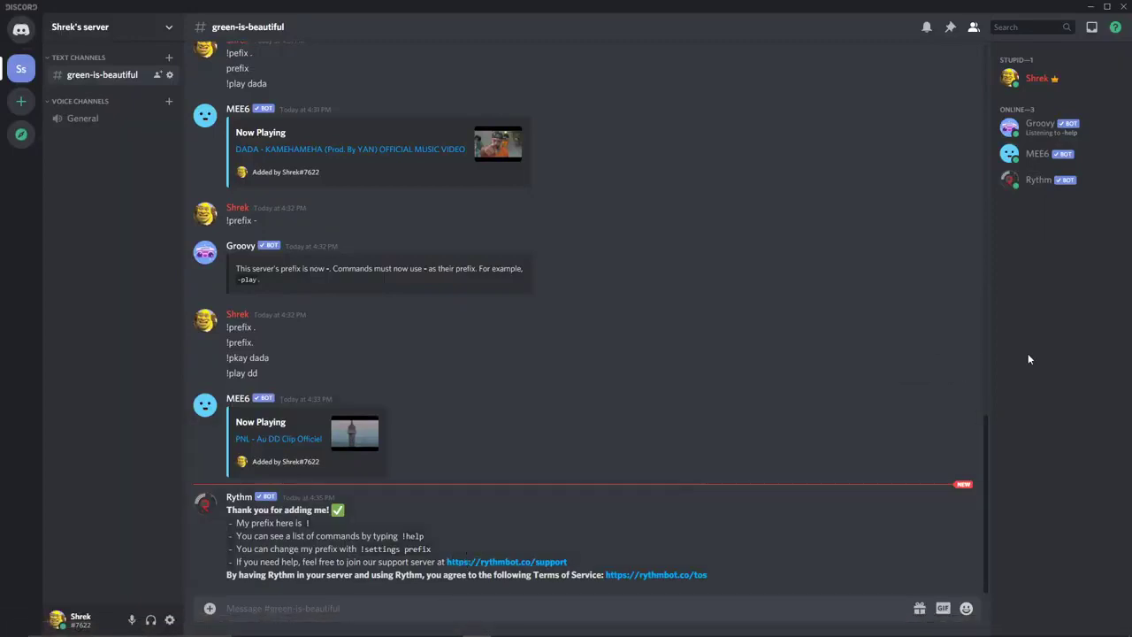
mouse_move(524, 479)
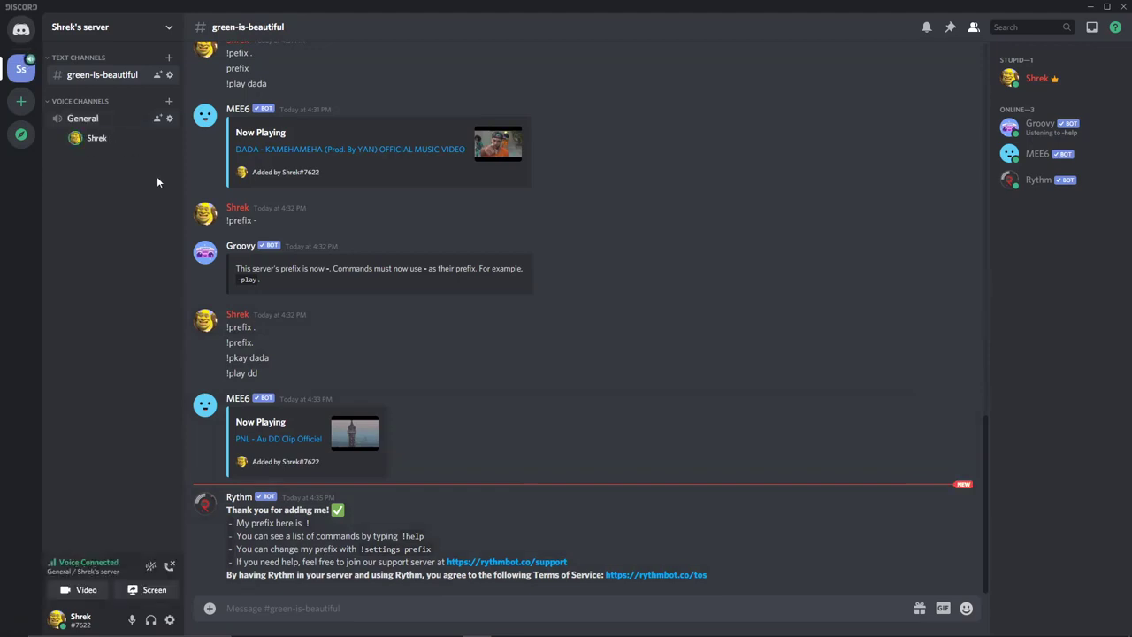
- Join the General voice channel, check Rythm's ! prefix, and type !play in green-is-beautiful
left_click(566, 607)
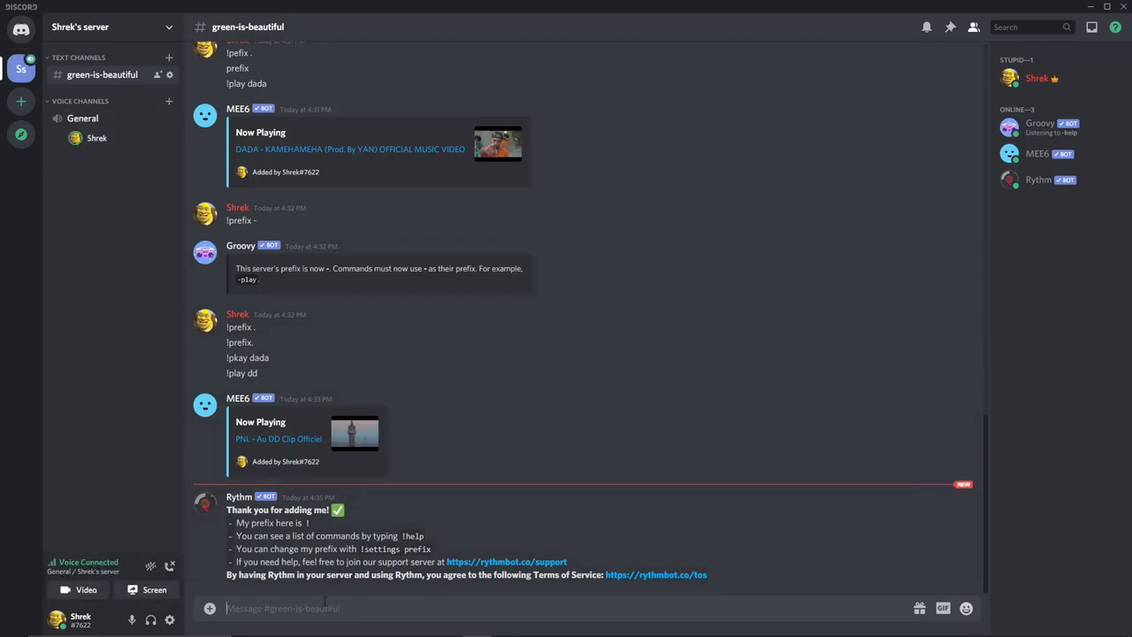
double_click(265, 522)
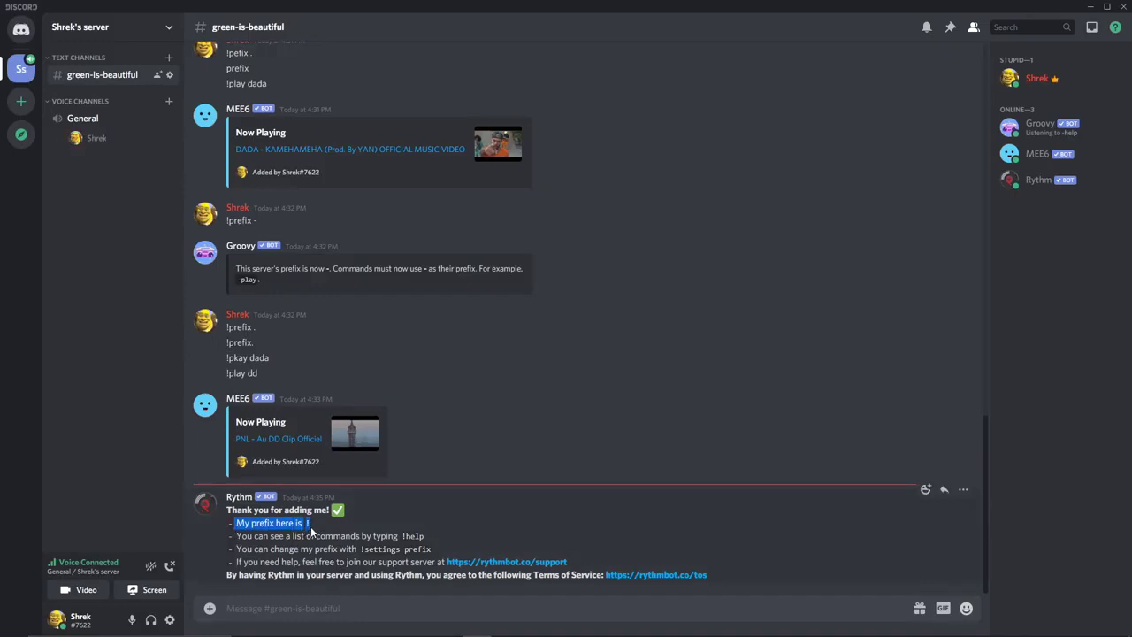
type("!")
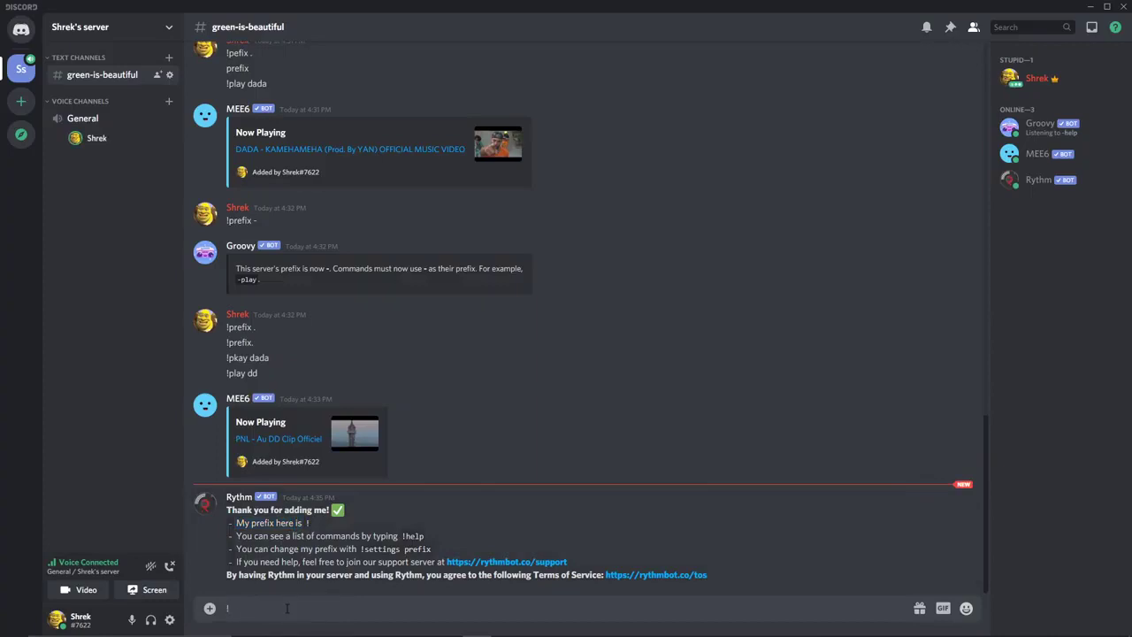
type("play")
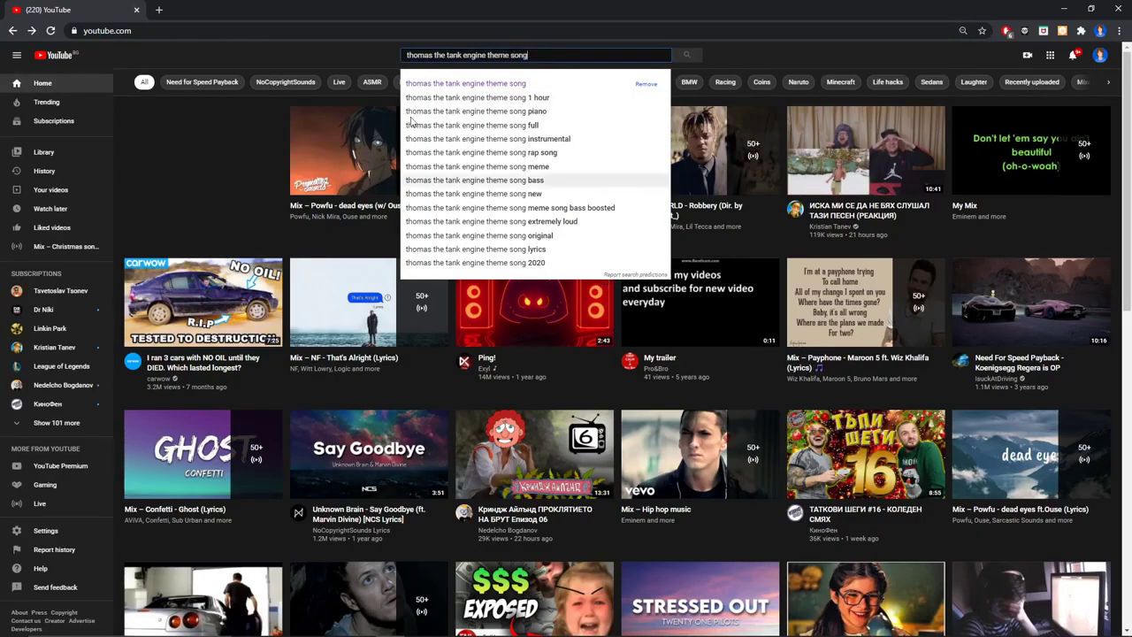
- Search YouTube for 'thomas the tank engine theme song' and open the top video
left_click(687, 55)
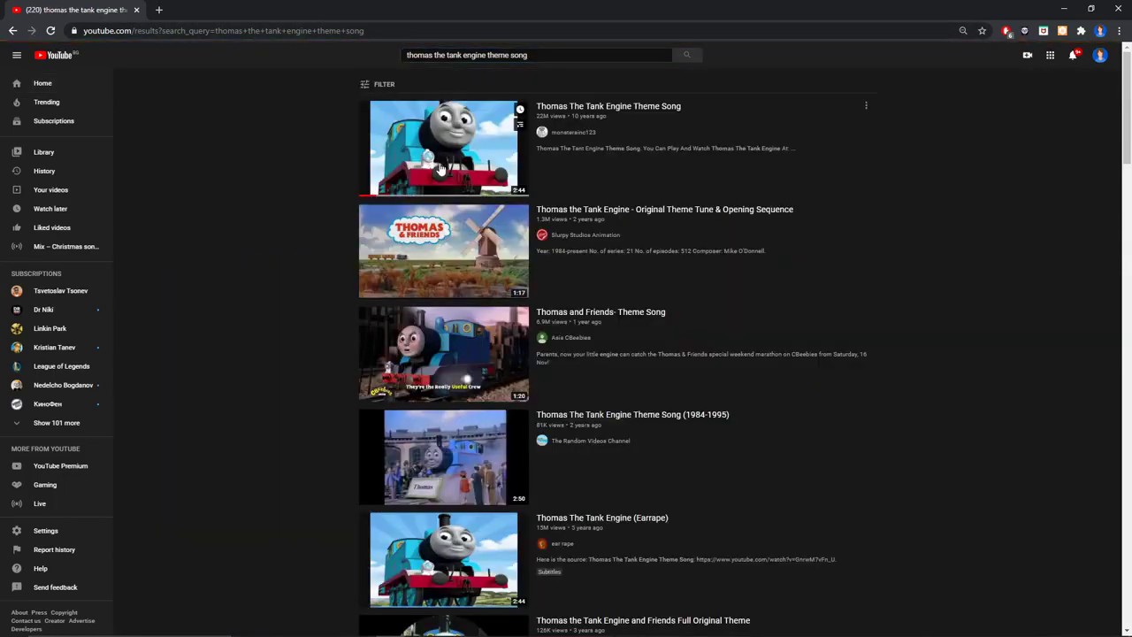
left_click(442, 147)
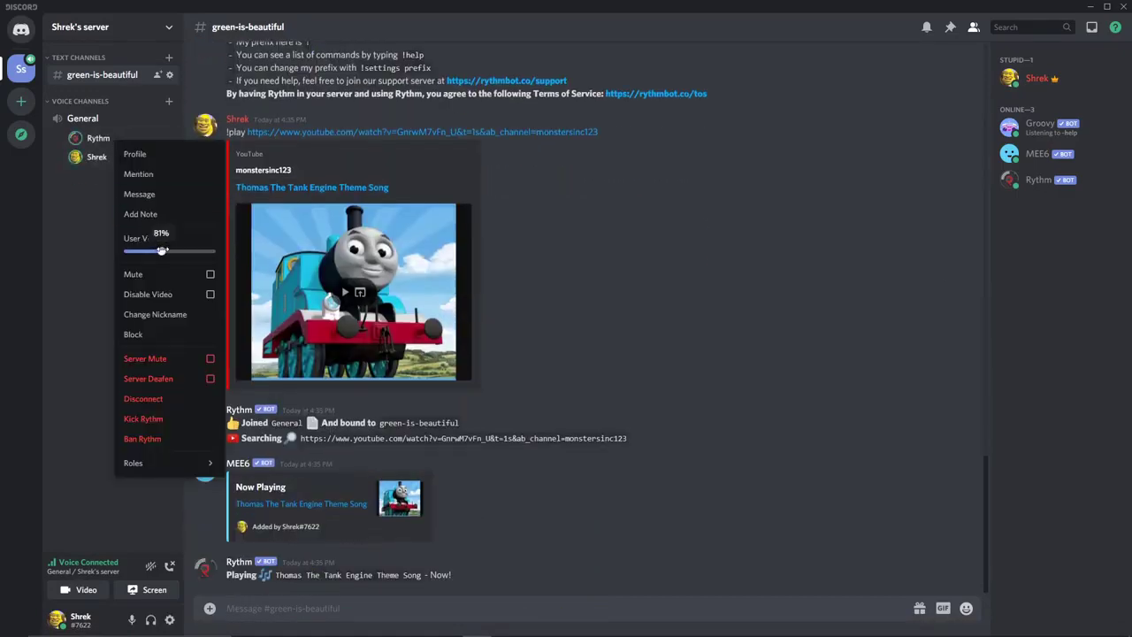
- Set Rythm's user volume to 140% in General, then disconnect it
left_click_drag(162, 250, 187, 251)
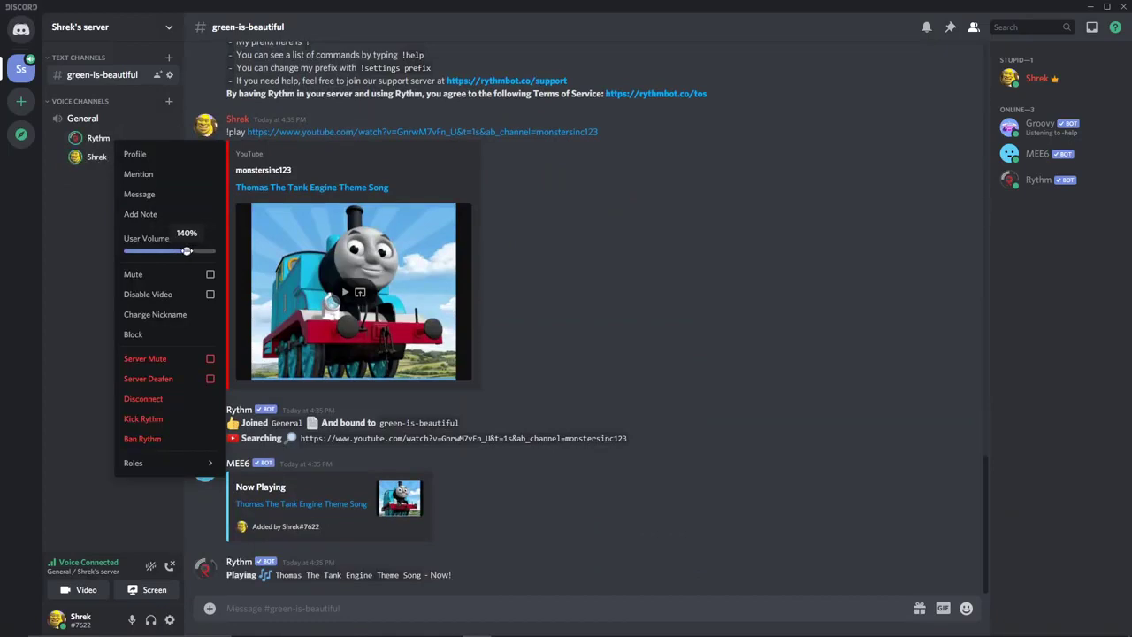
left_click_drag(187, 250, 182, 250)
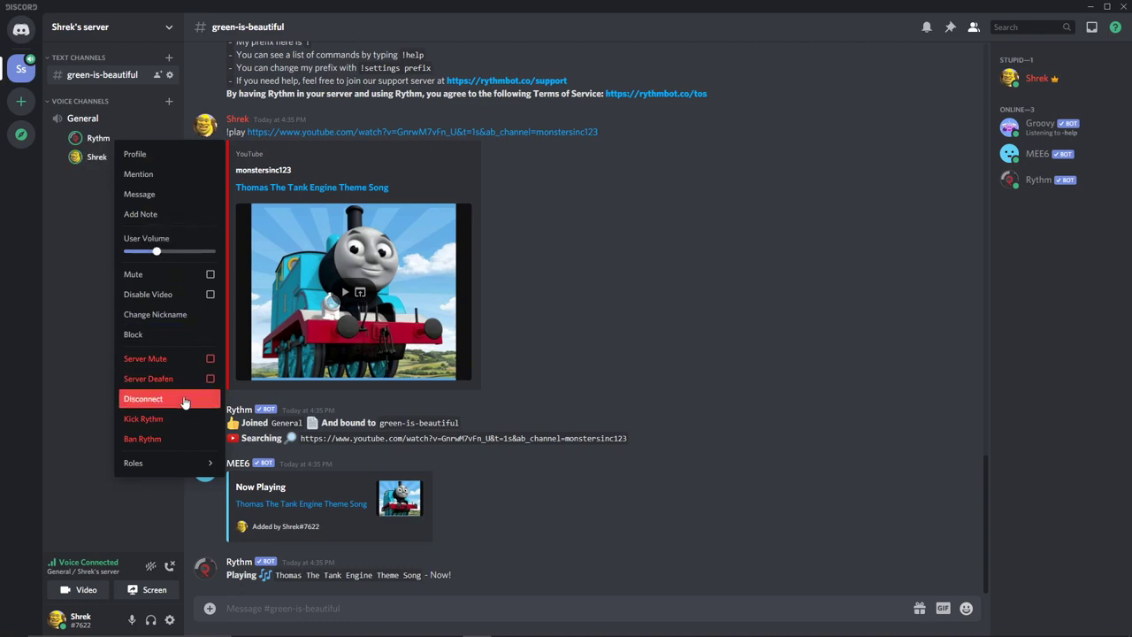
left_click(143, 398)
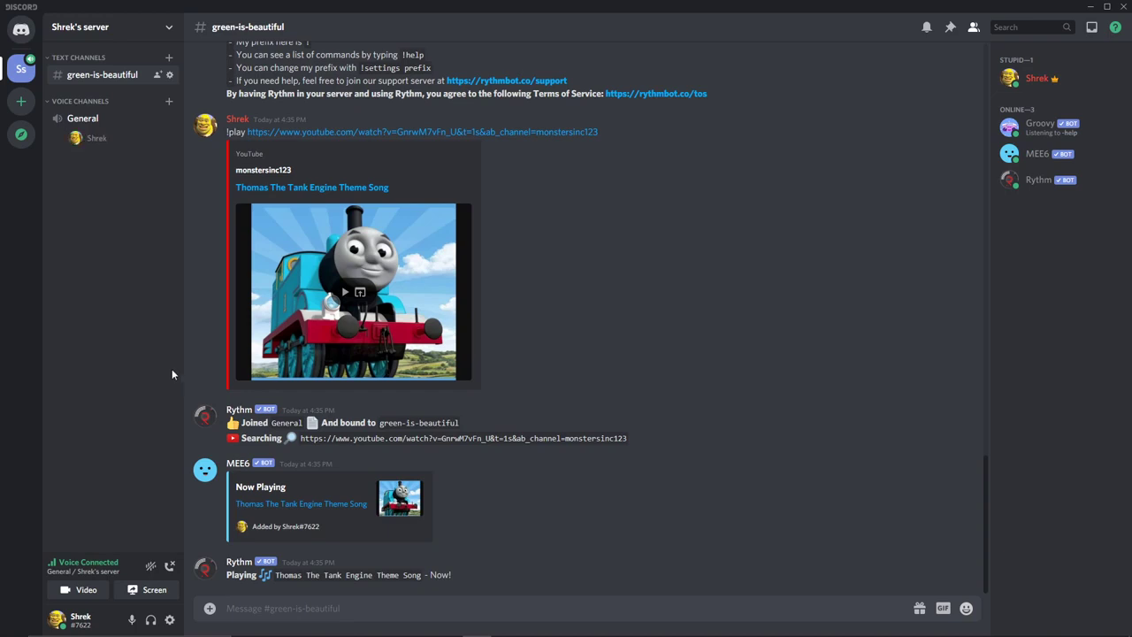
mouse_move(286, 329)
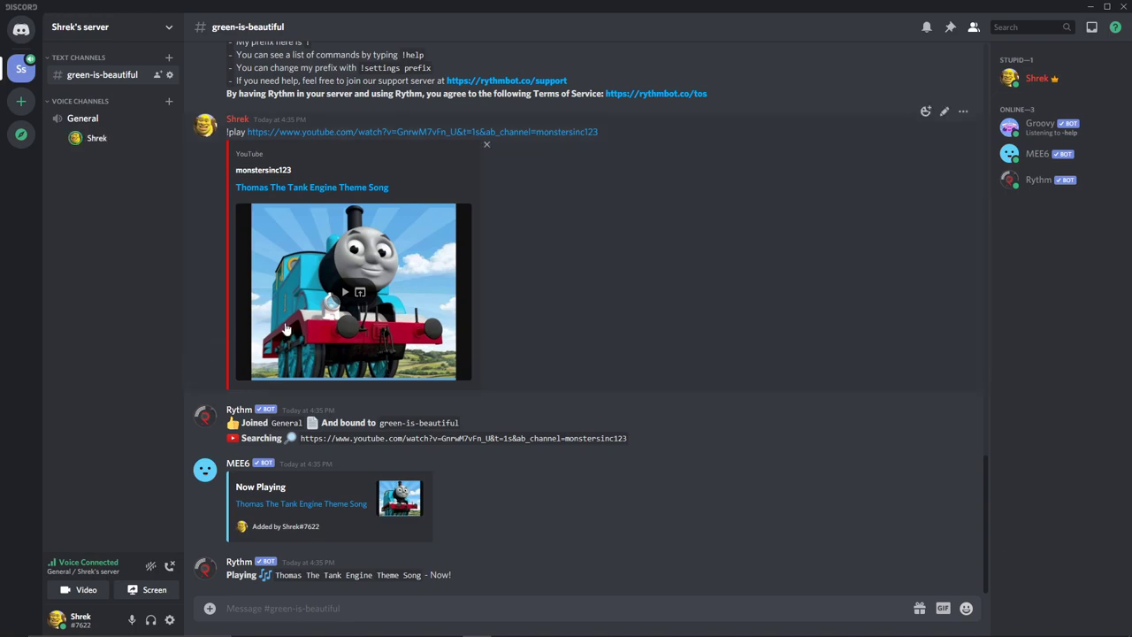